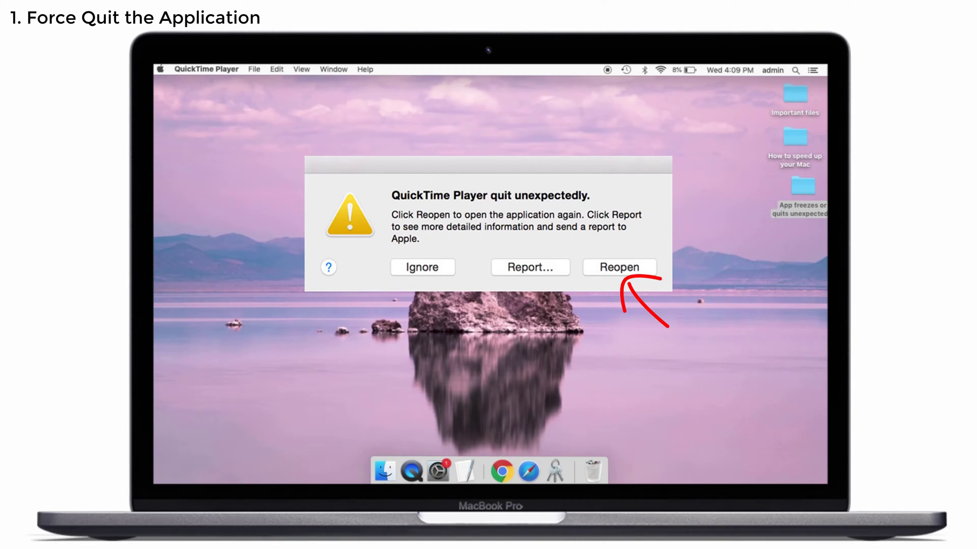
# Step: Reopen QuickTime Player from its 'quit unexpectedly' crash alert
pyautogui.click(421, 267)
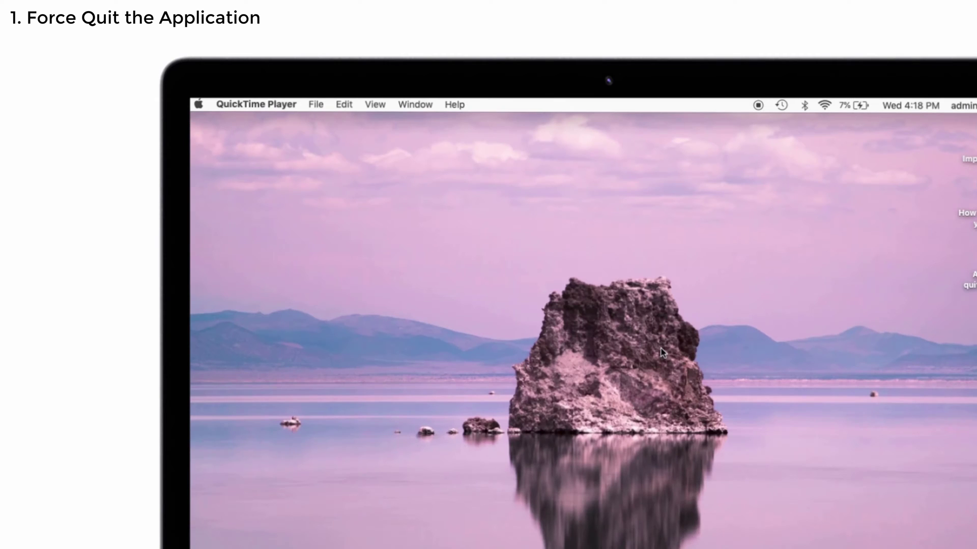
# Step: Force quit iTunes via the Apple menu's Force Quit Applications window
pyautogui.click(199, 104)
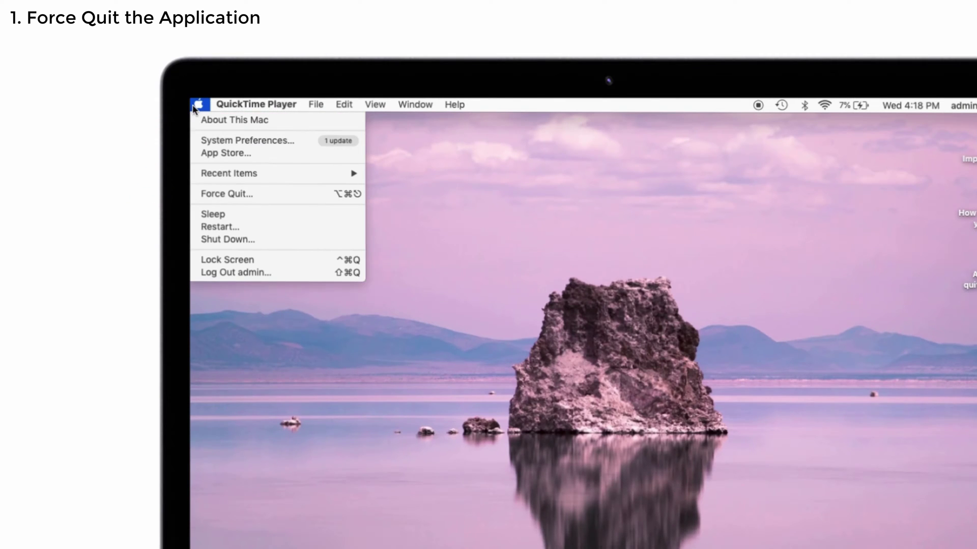
pyautogui.moveTo(225, 194)
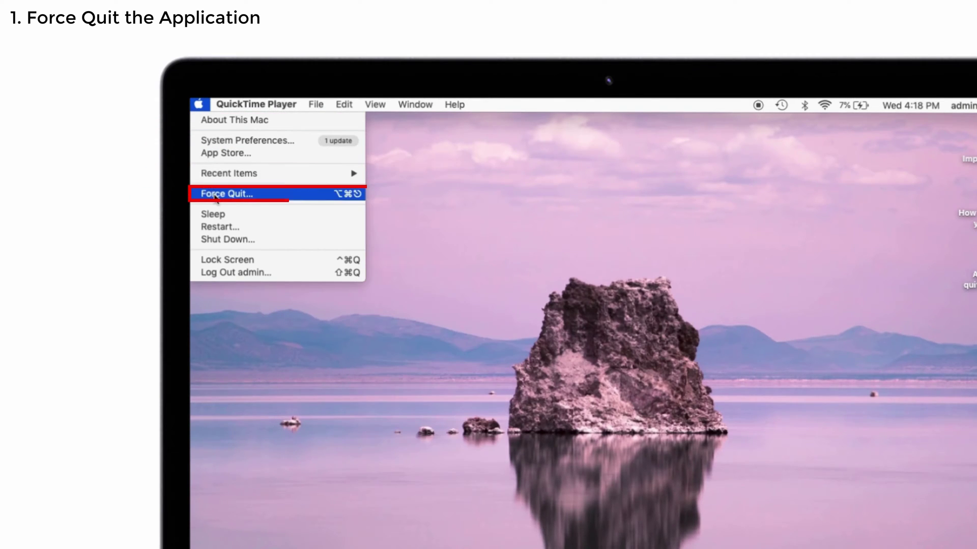
pyautogui.click(225, 194)
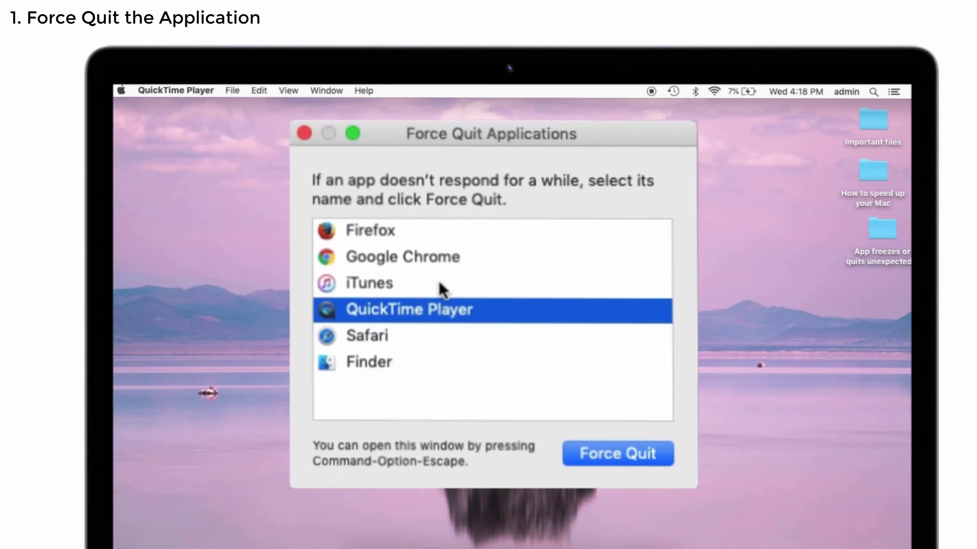
pyautogui.moveTo(443, 296)
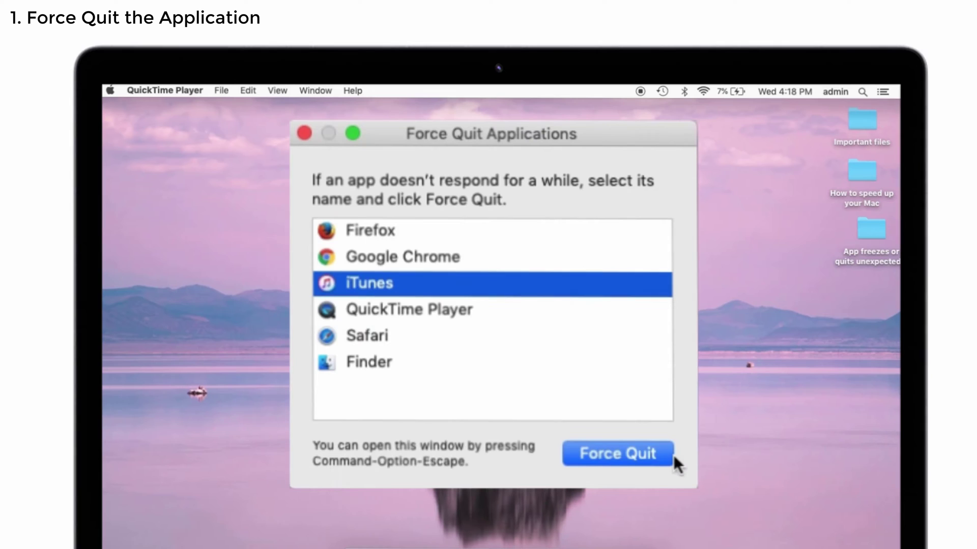
pyautogui.click(616, 452)
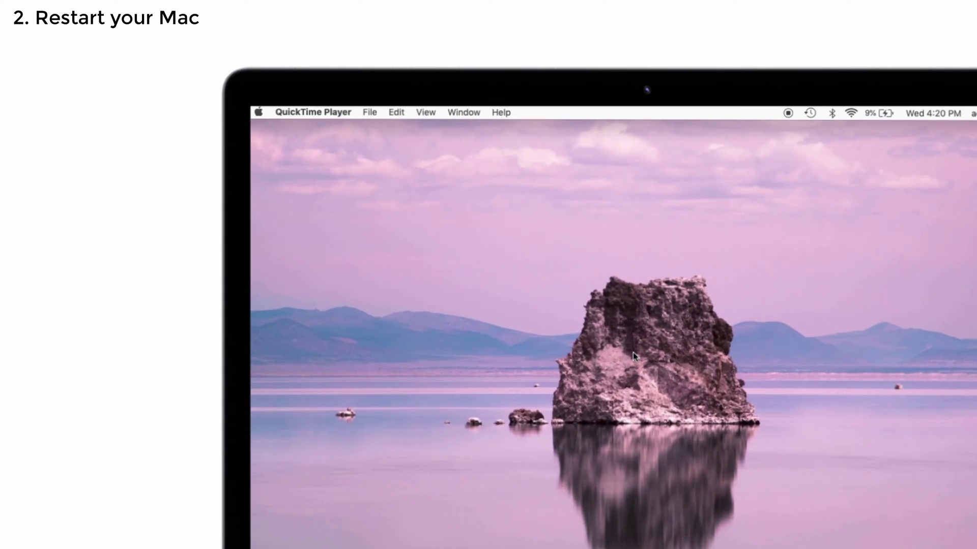
# Step: Restart the Mac using Restart… in the Apple menu
pyautogui.click(257, 112)
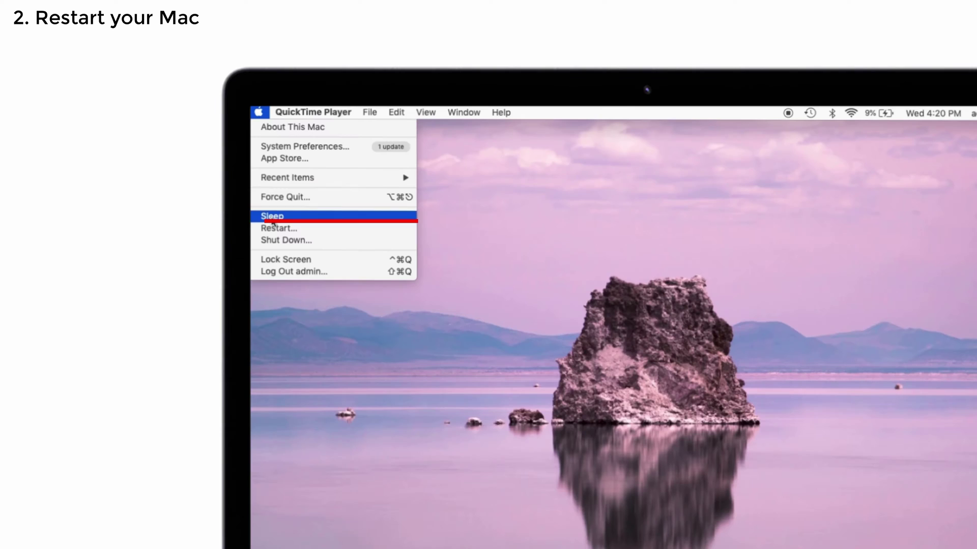
pyautogui.click(279, 228)
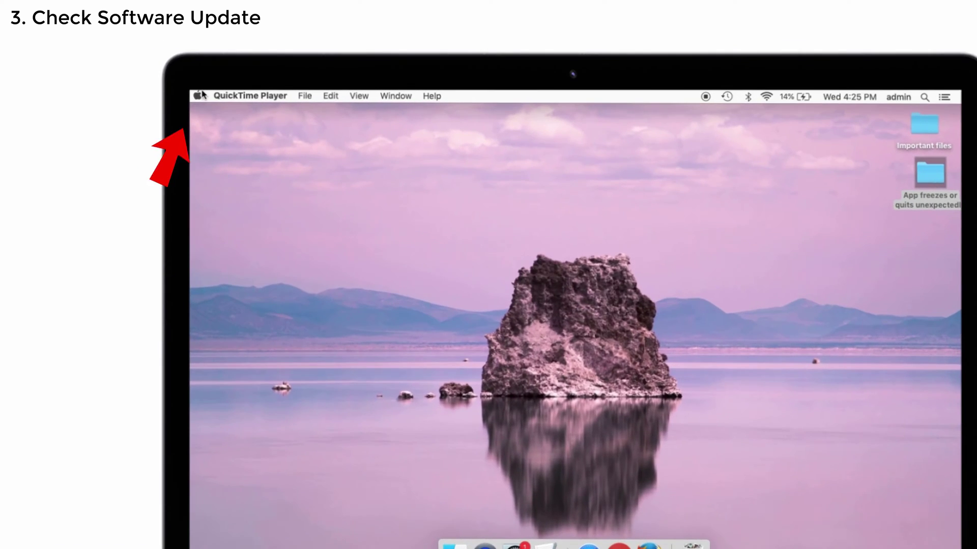
# Step: Open the Software Update pane in System Preferences from the Apple menu
pyautogui.click(198, 96)
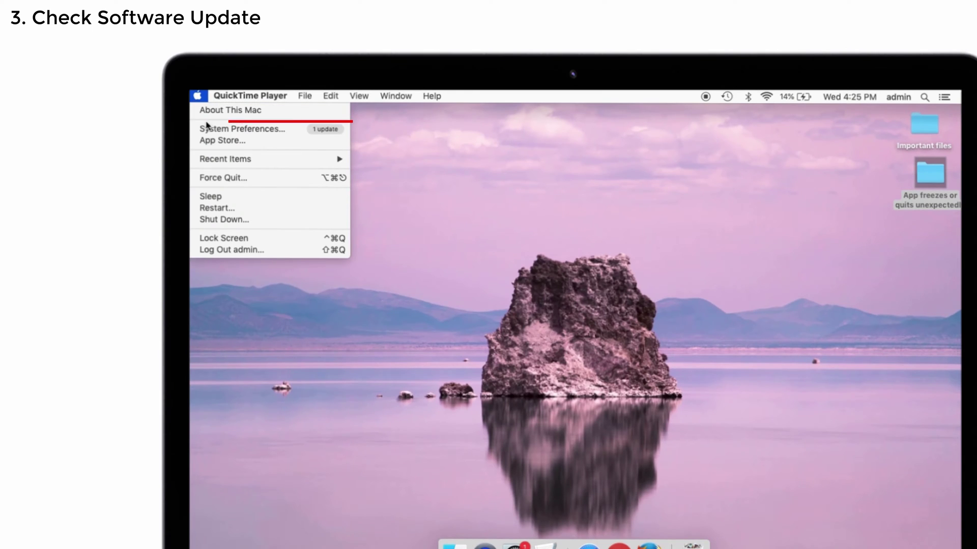
pyautogui.click(242, 128)
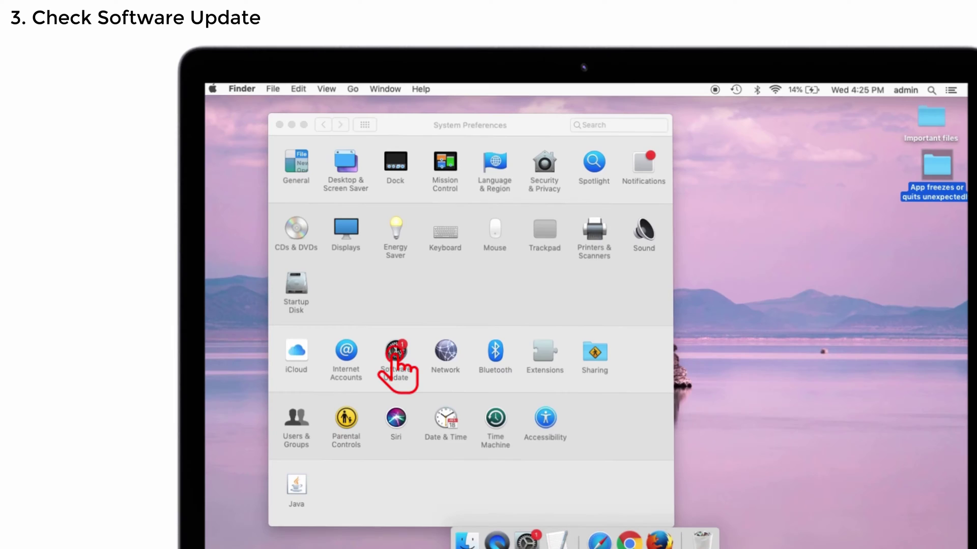
pyautogui.click(395, 360)
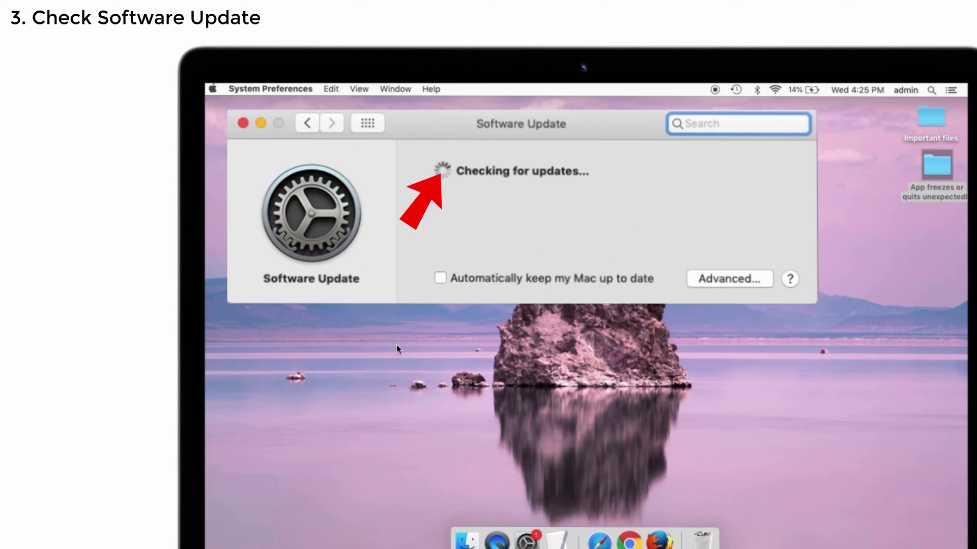